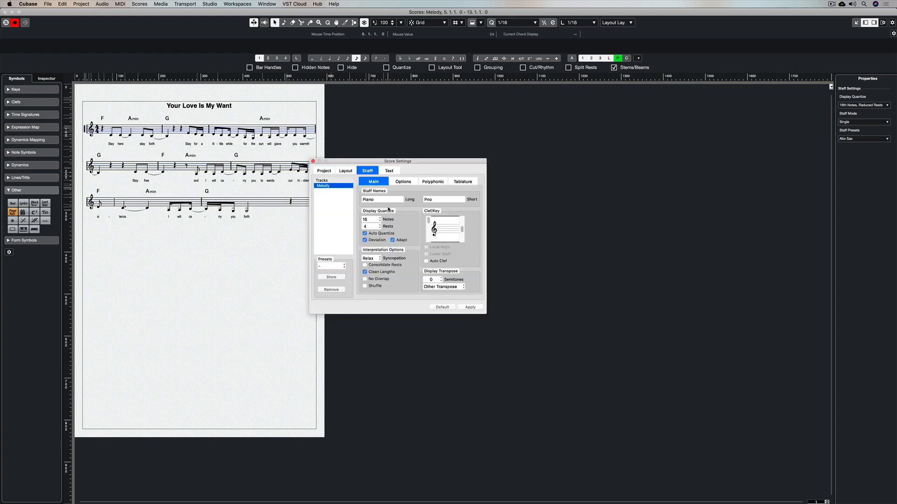
Step: Apply the Jazz+Pop Guitar staff preset and enable Tablature Mode with Mirror Staff
left_click(332, 265)
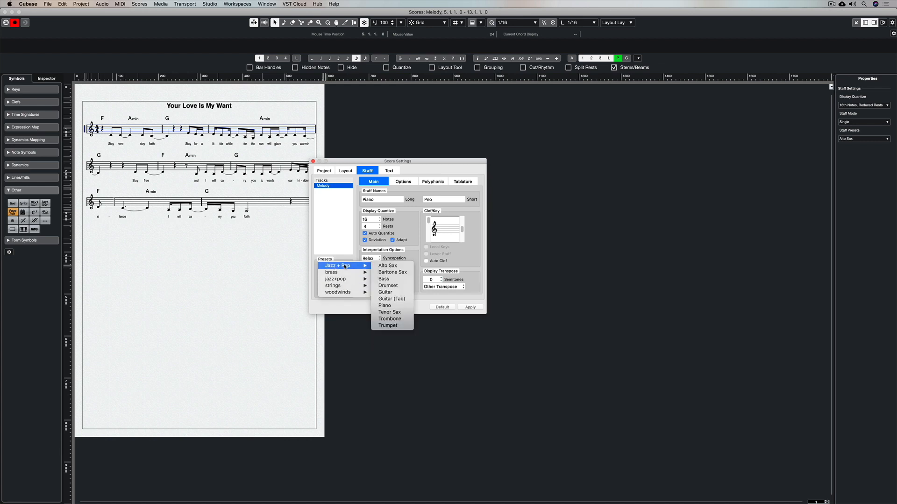
left_click(391, 299)
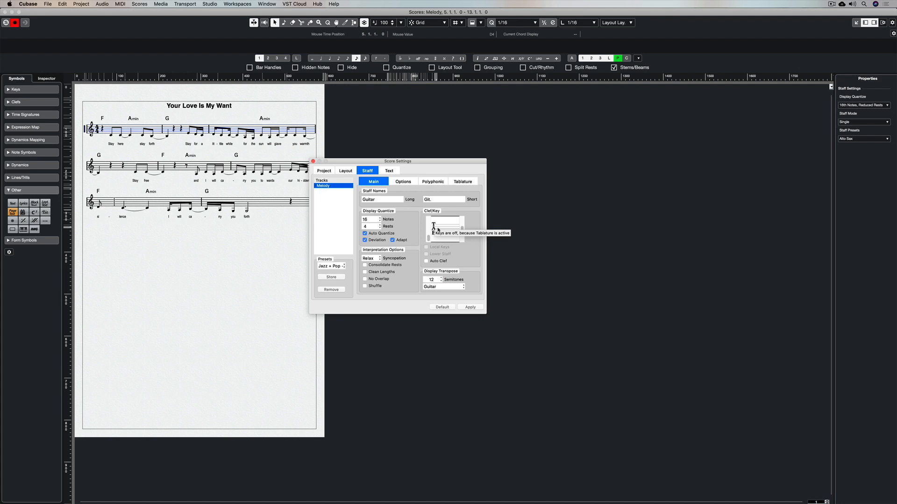
left_click(433, 181)
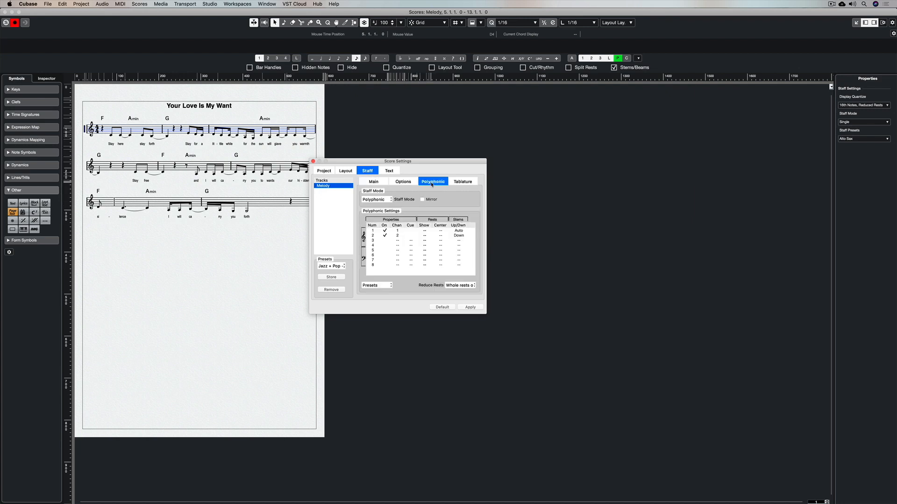
left_click(462, 181)
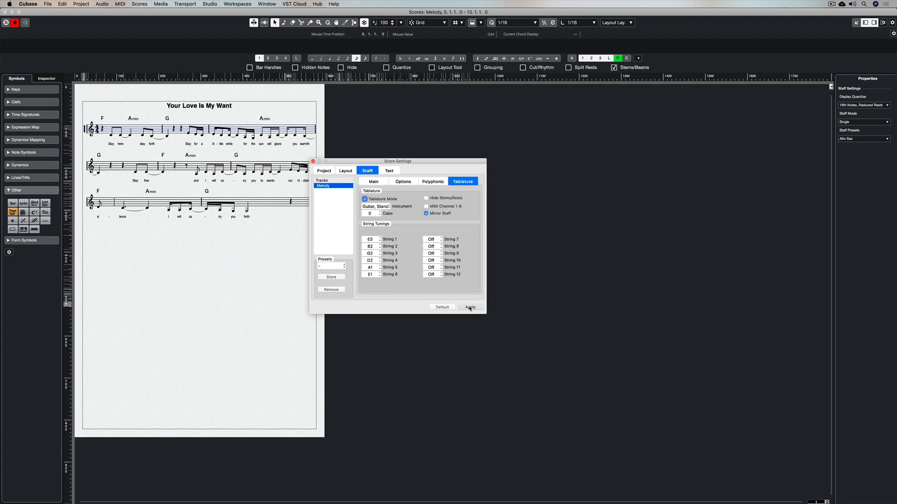
left_click(469, 308)
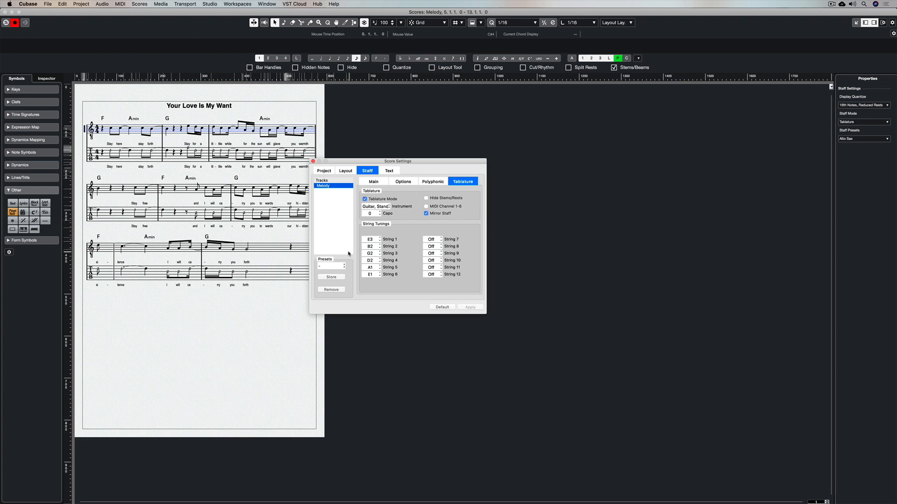
mouse_move(377, 291)
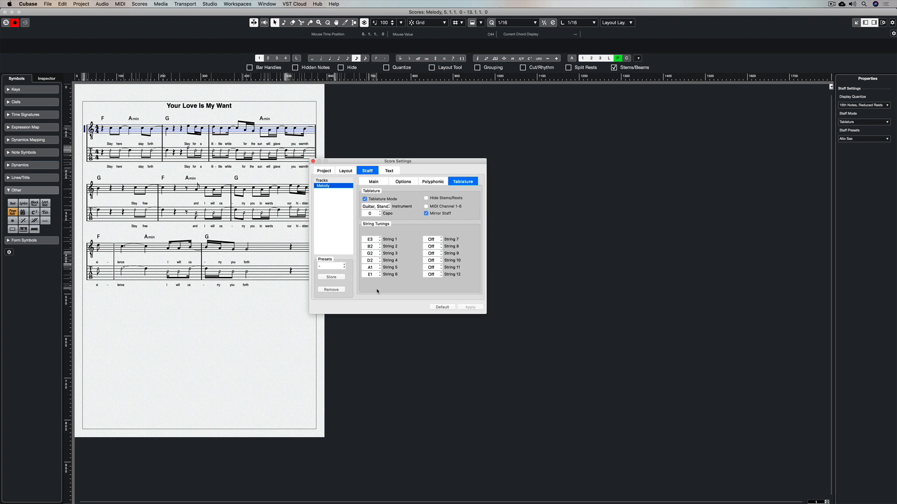
Step: Convert the F, Amin and G chord symbols into guitar chord diagrams via Make Guitar Symbol
left_click(364, 198)
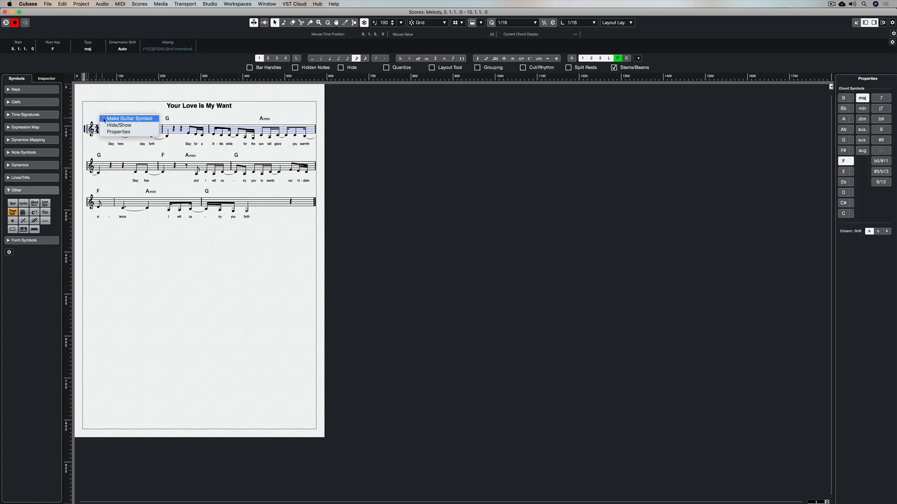
left_click(128, 119)
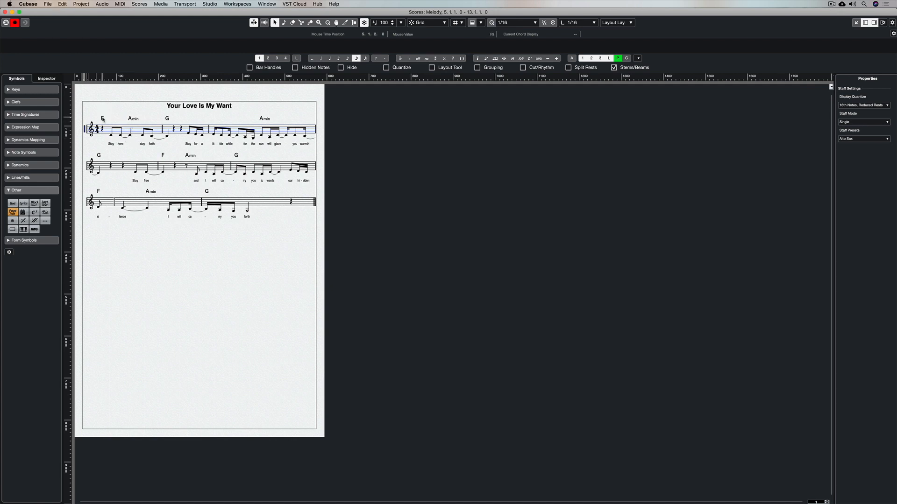
right_click(102, 119)
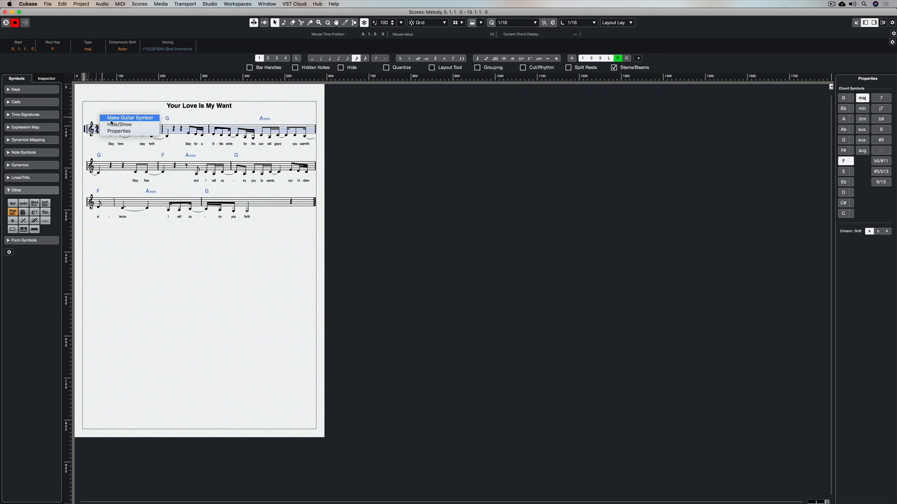
left_click(130, 117)
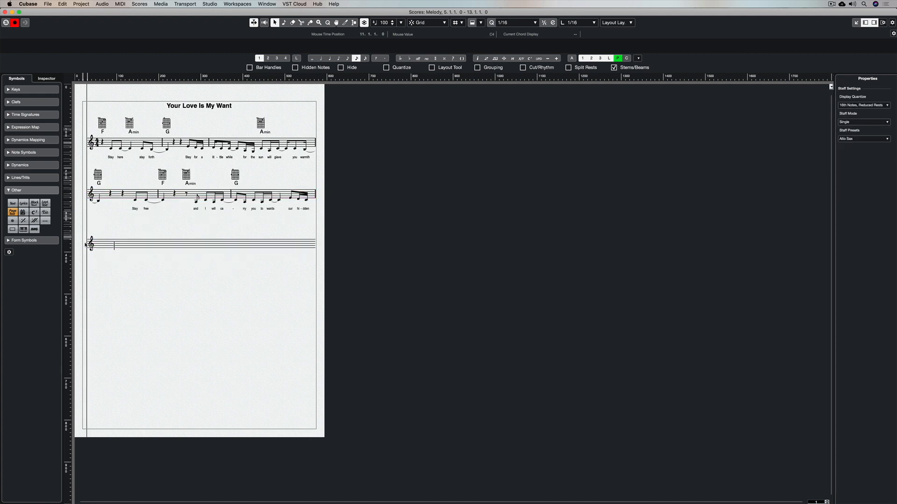
Step: Run Scores > Auto Layout with Move Bars to tidy the bar layout
left_click(139, 3)
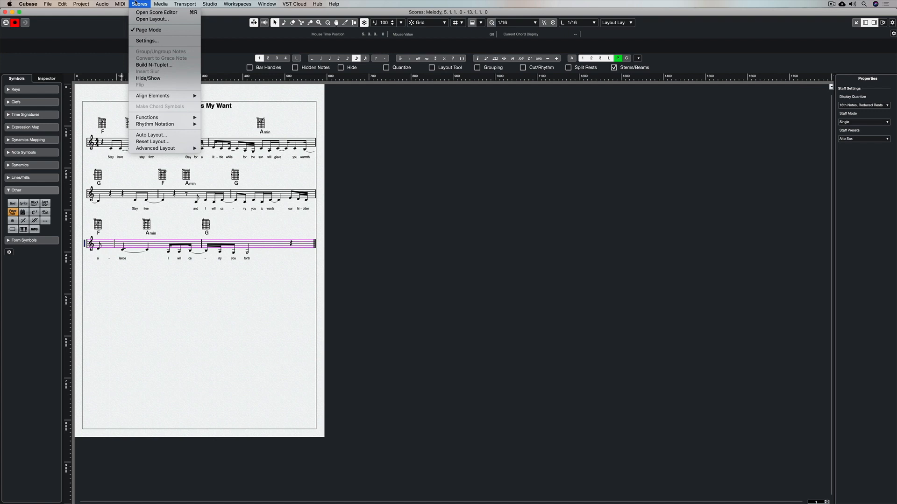
mouse_move(155, 148)
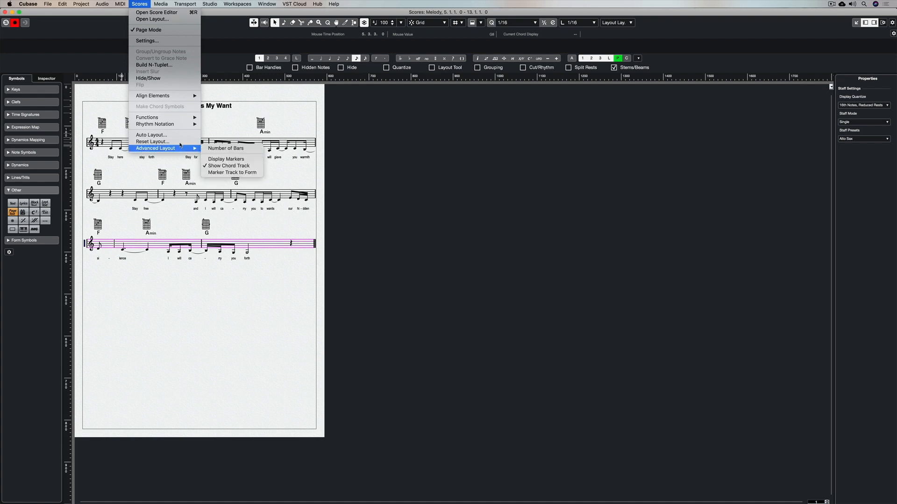
left_click(152, 135)
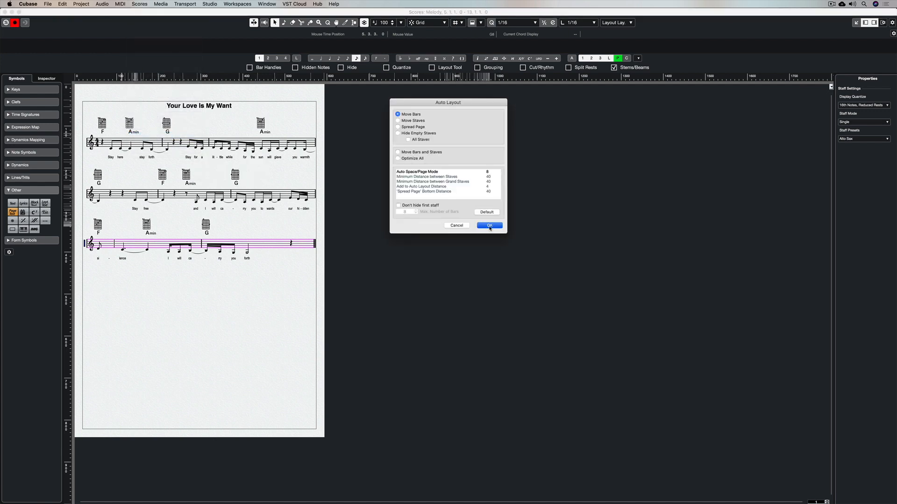
left_click(488, 225)
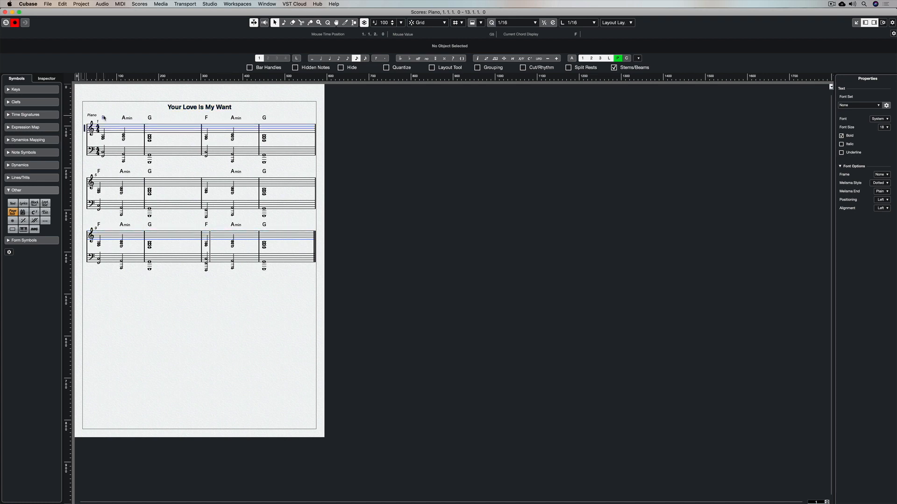
Step: Set the piano staff's Staff Mode to Tablature and select the first system's tablature staff
right_click(104, 118)
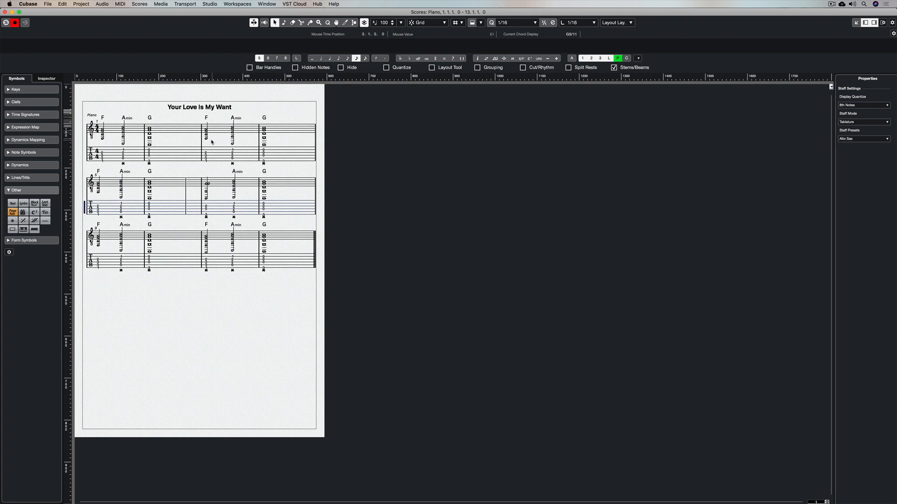
left_click(206, 140)
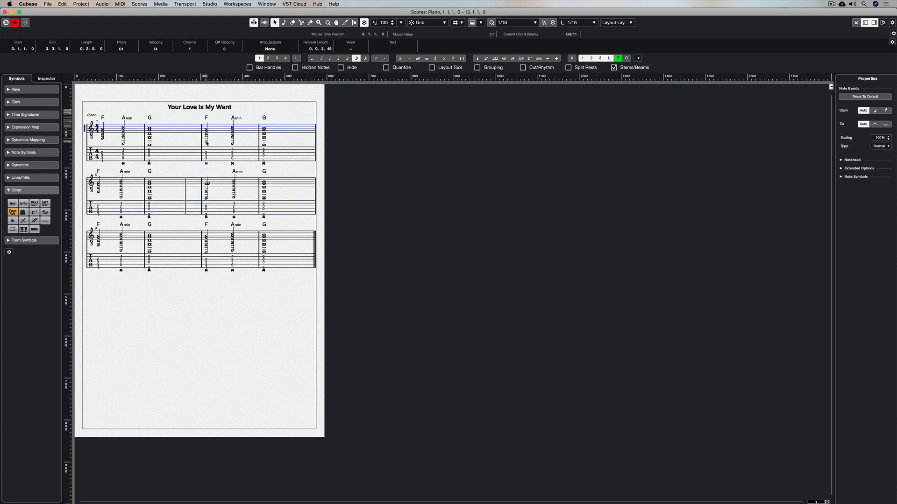
left_click(205, 141)
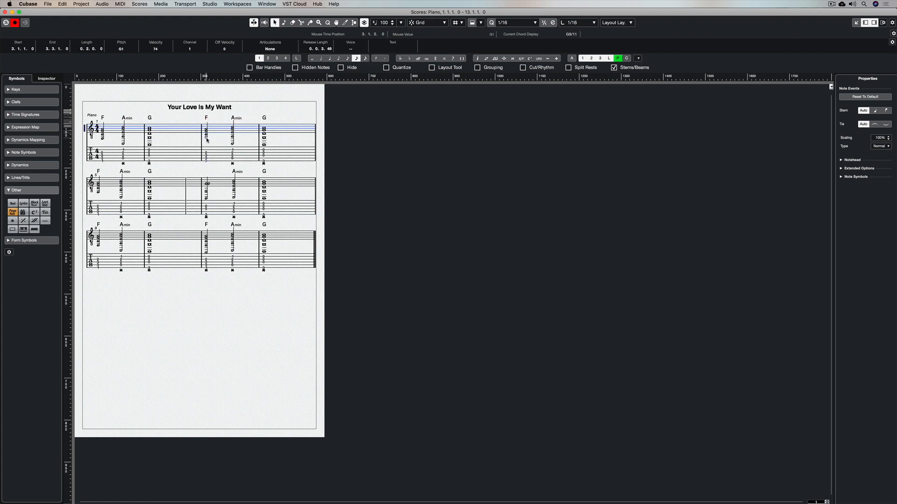
left_click(206, 140)
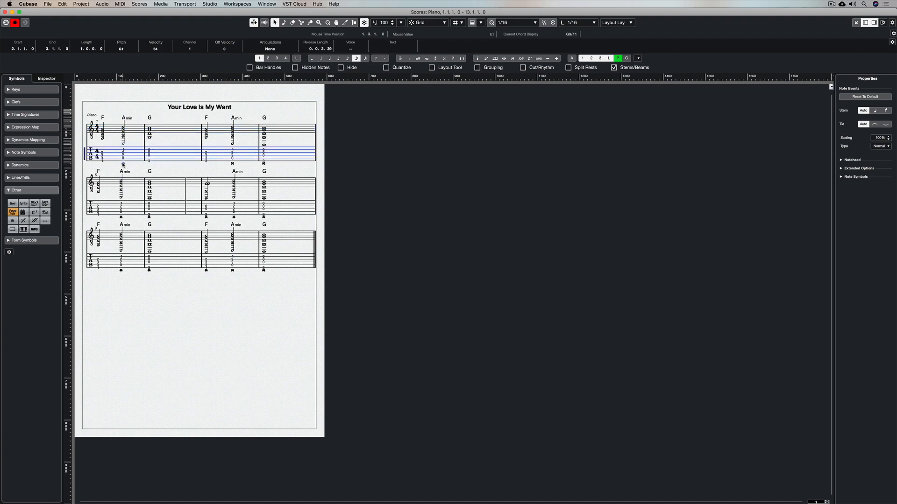
left_click(124, 165)
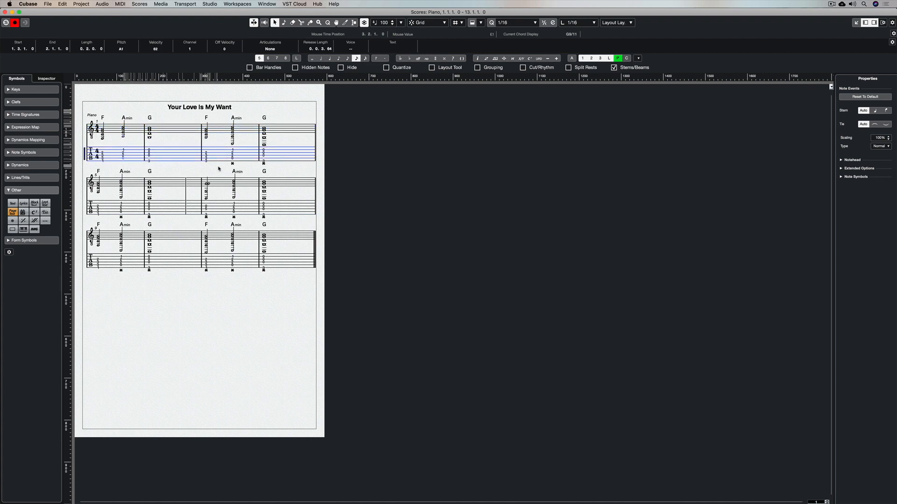